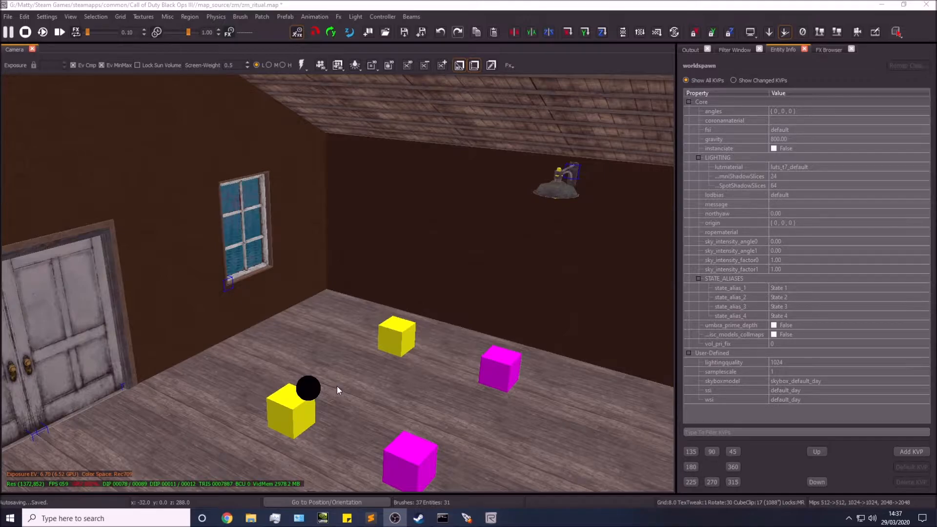
{"action": "mouse_move", "coordinate": [394, 274]}
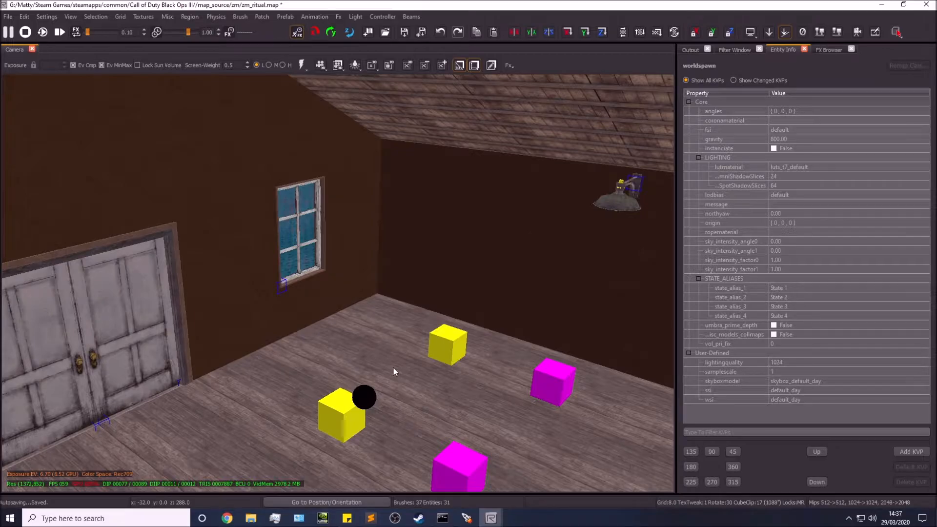
{"action": "mouse_move", "coordinate": [398, 338]}
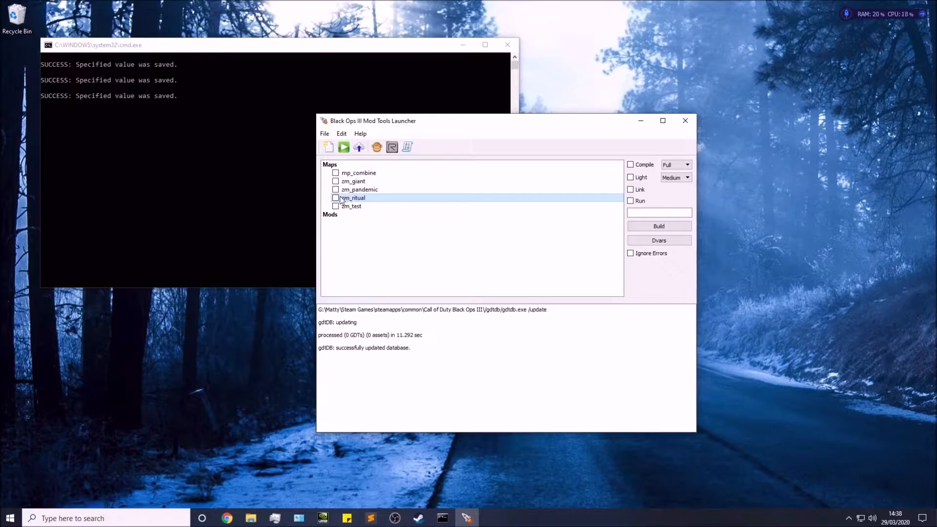
Step: Select zm_ritual with Compile, Light at Low quality, and Link enabled
{"action": "left_click", "coordinate": [335, 198]}
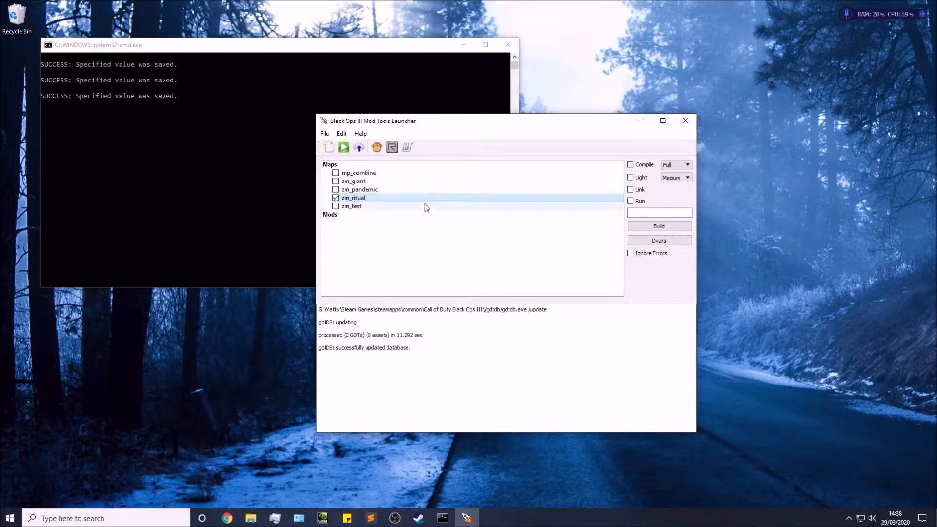
{"action": "left_click", "coordinate": [630, 164]}
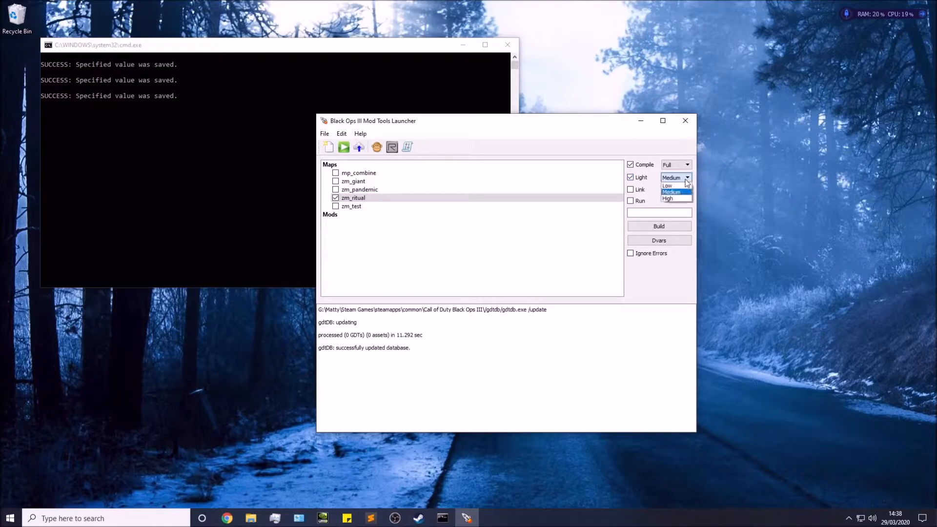
{"action": "left_click", "coordinate": [671, 191]}
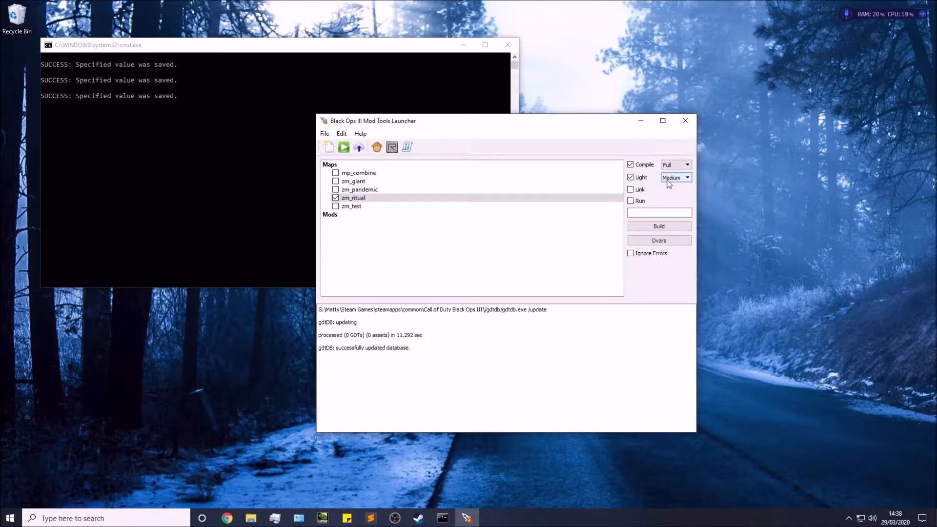
{"action": "left_click", "coordinate": [676, 178]}
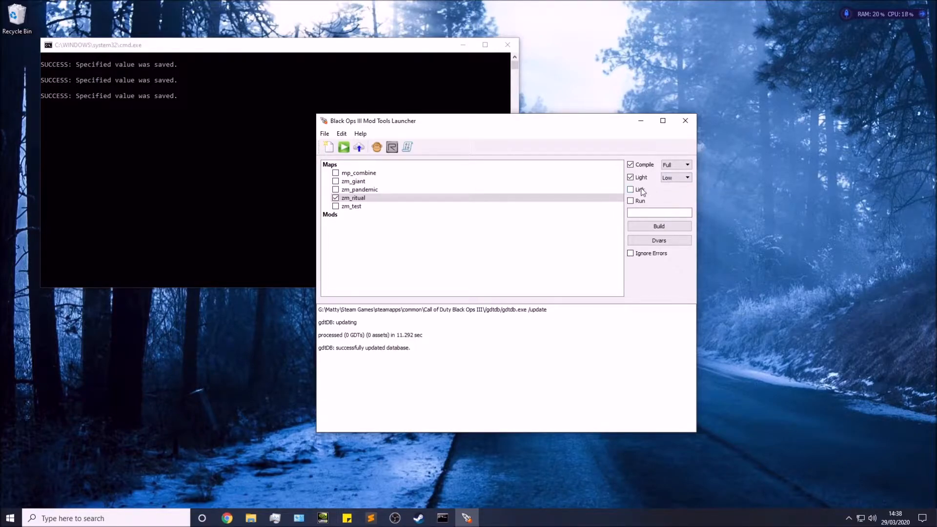
{"action": "left_click", "coordinate": [631, 189]}
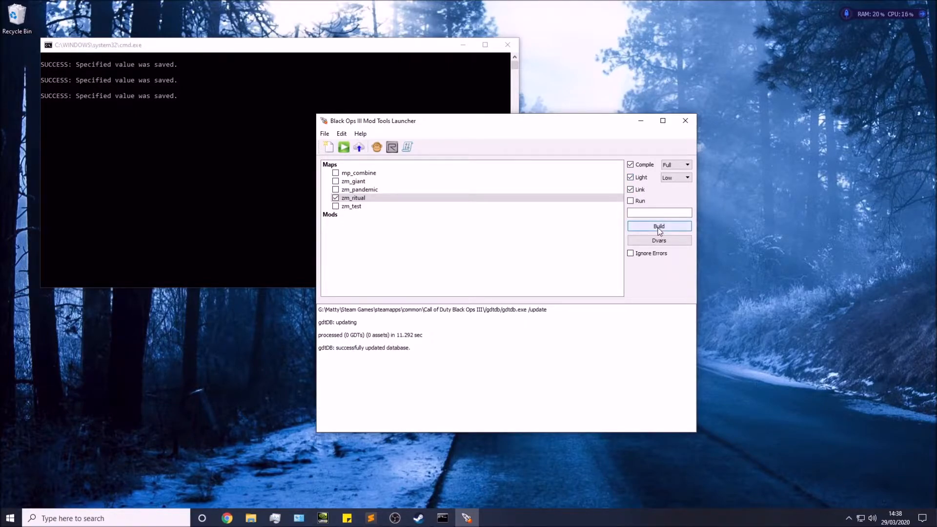
Step: Build zm_ritual through compiling and language-zone linking, then open Edit > Options
{"action": "left_click", "coordinate": [658, 226]}
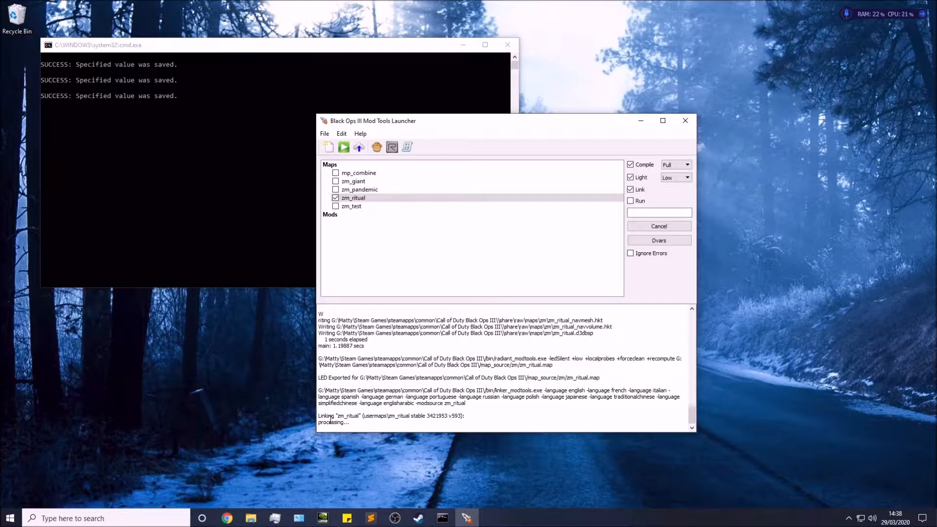
{"action": "mouse_move", "coordinate": [226, 358]}
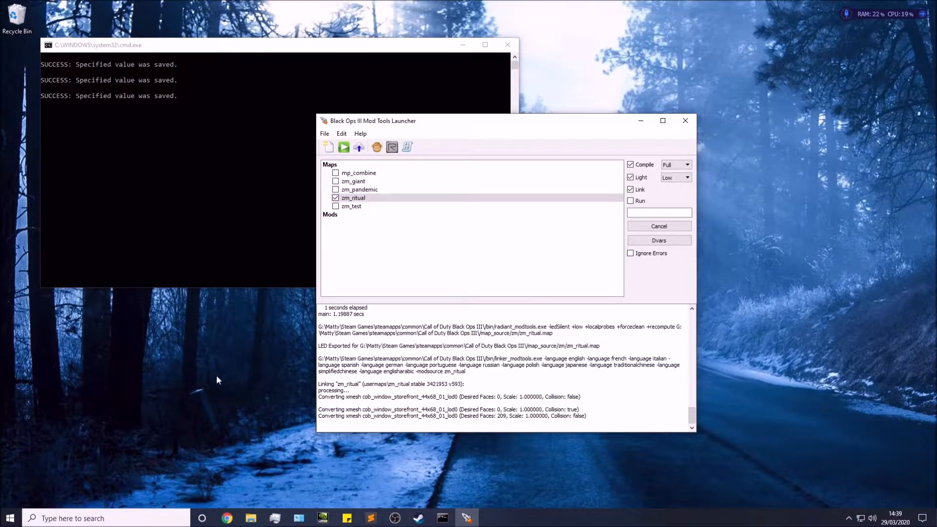
{"action": "mouse_move", "coordinate": [254, 391]}
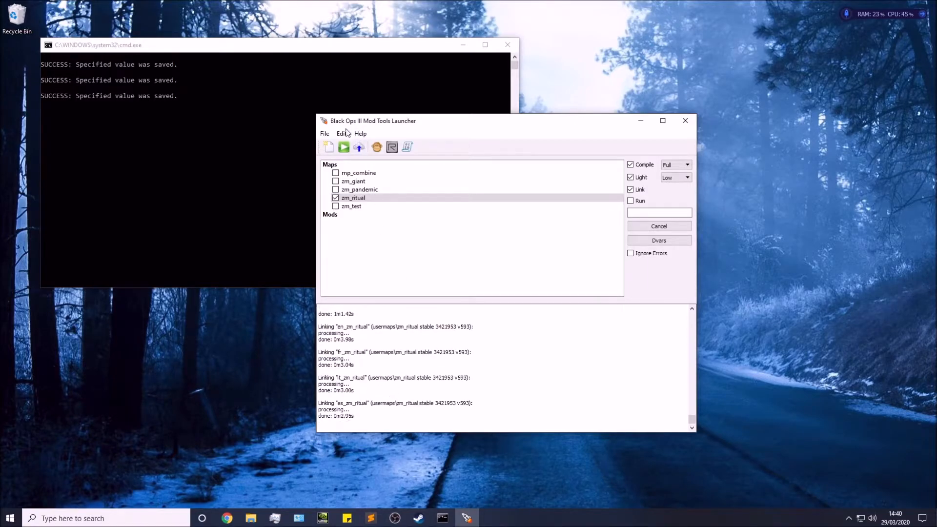
{"action": "left_click", "coordinate": [340, 133]}
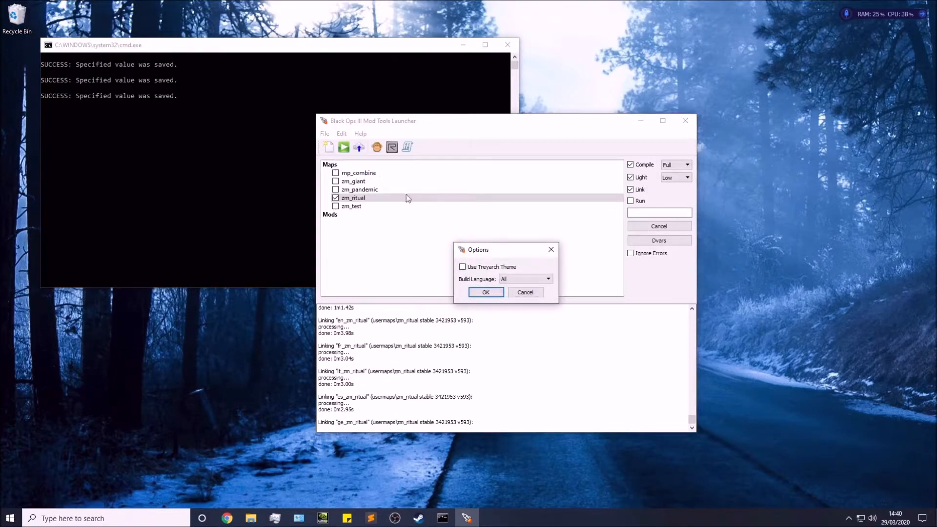
Step: Cancel the Options dialog unchanged and let linking finish through English-Arabic
{"action": "left_click", "coordinate": [548, 279]}
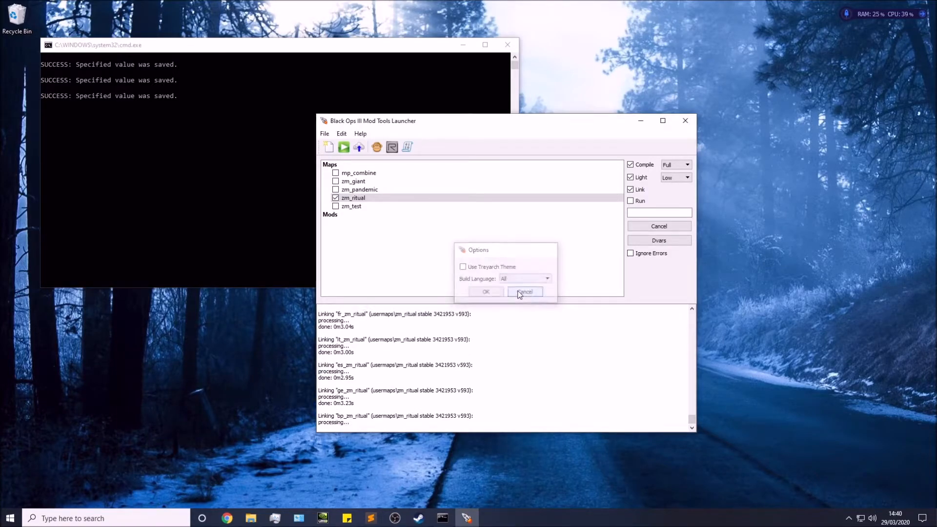
{"action": "left_click", "coordinate": [524, 292]}
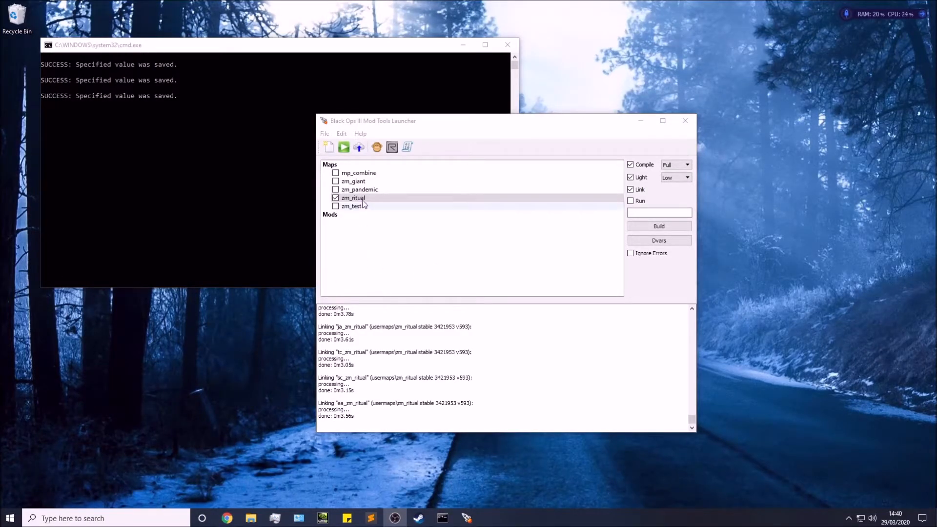
Step: Run zm_ritual from its Maps-list context menu so Black Ops III loads it via devmap
{"action": "right_click", "coordinate": [354, 198]}
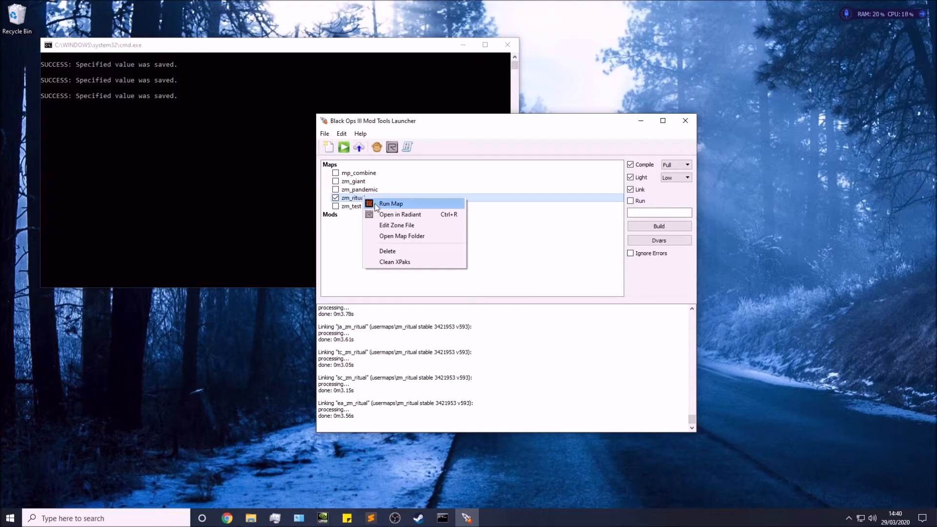
{"action": "left_click", "coordinate": [391, 203]}
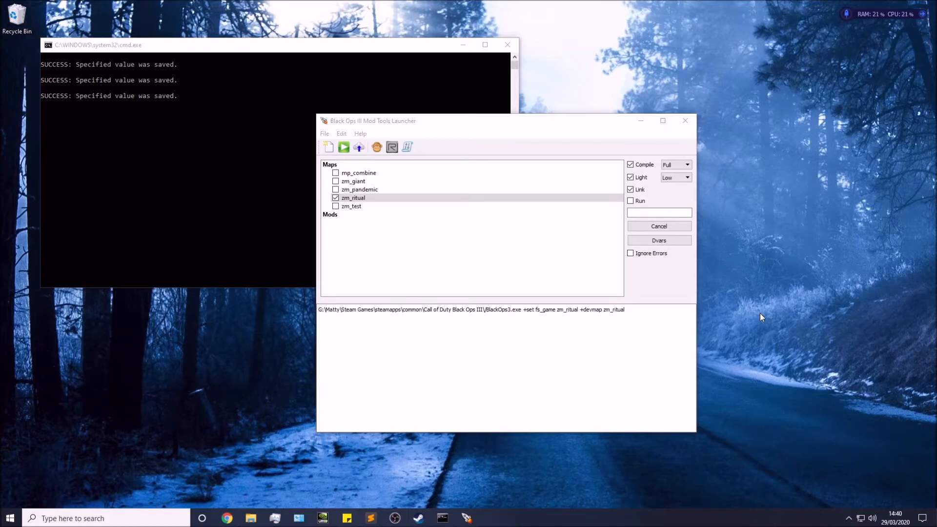
{"action": "mouse_move", "coordinate": [758, 308]}
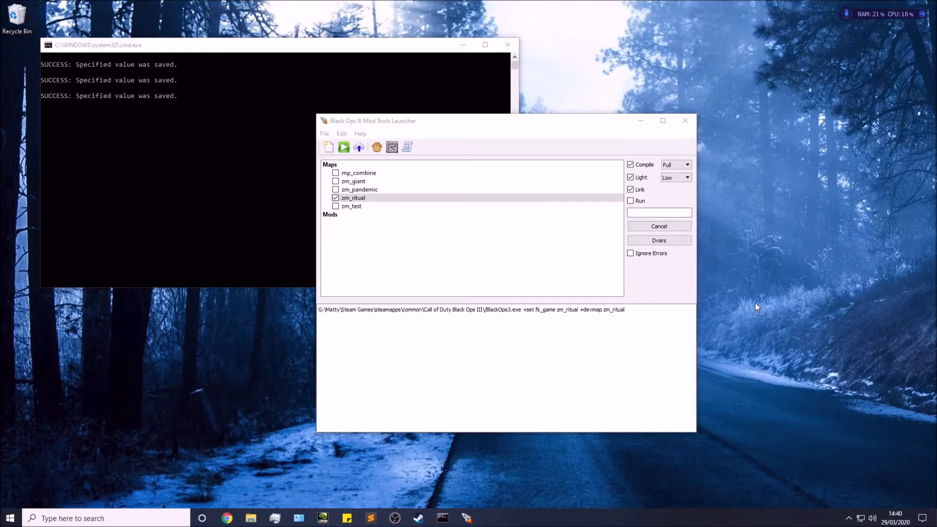
{"action": "mouse_move", "coordinate": [750, 303]}
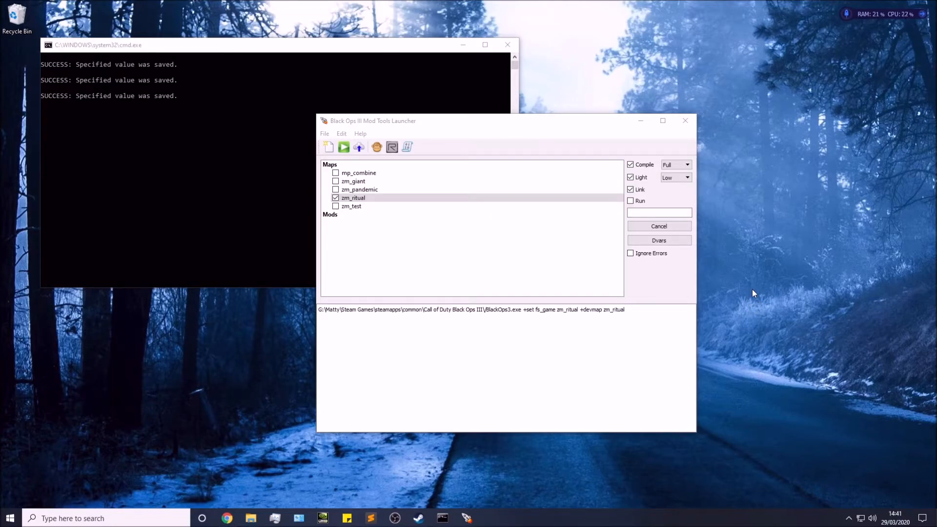
{"action": "mouse_move", "coordinate": [759, 284]}
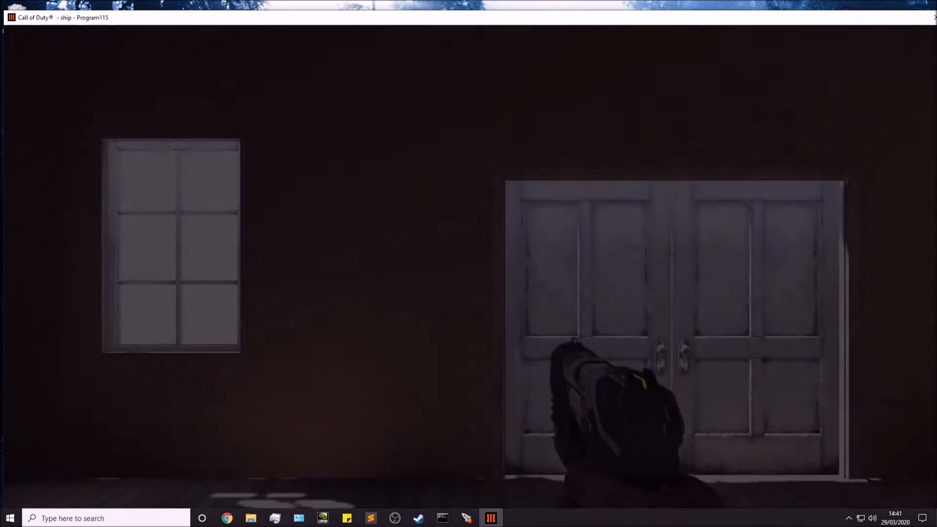
Step: Apply Windowed (Fullscreen) at 1920x1080 in Graphics, then adjust the master volume
{"action": "key", "text": "Escape"}
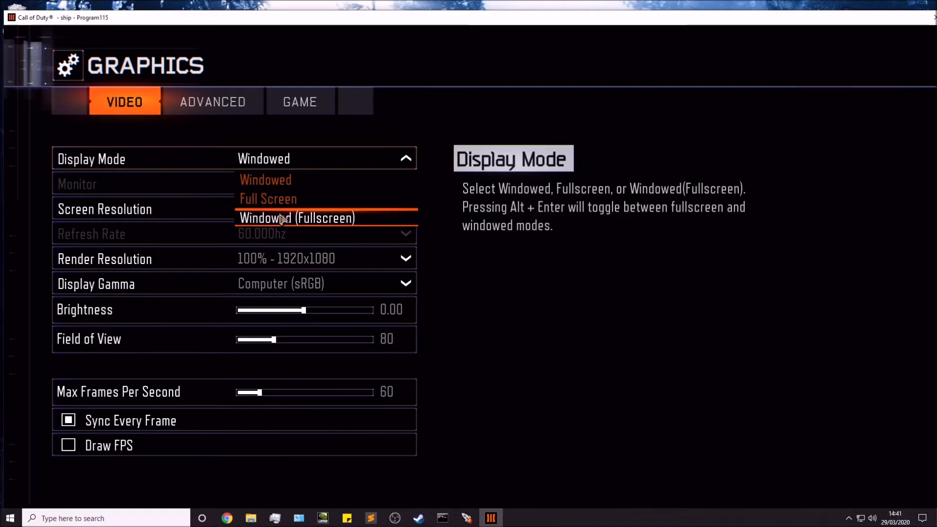
{"action": "left_click", "coordinate": [296, 218]}
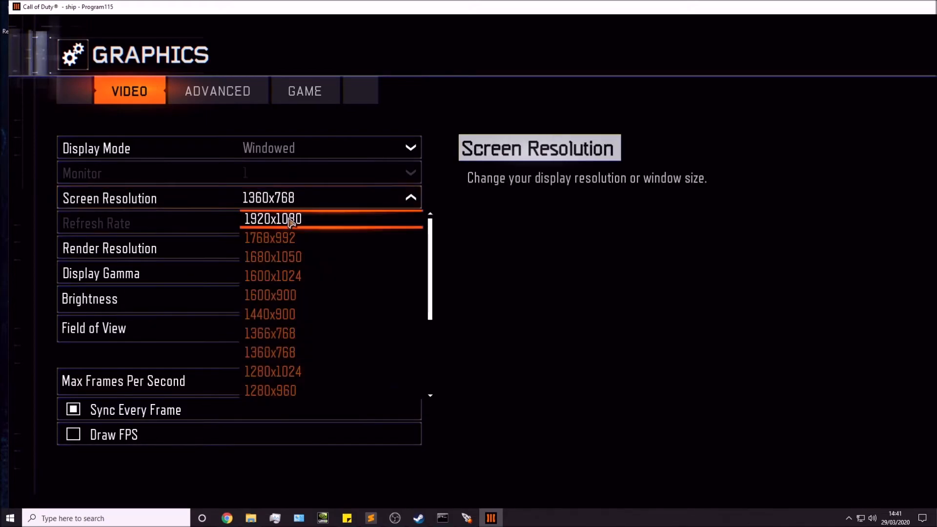
{"action": "left_click", "coordinate": [272, 218]}
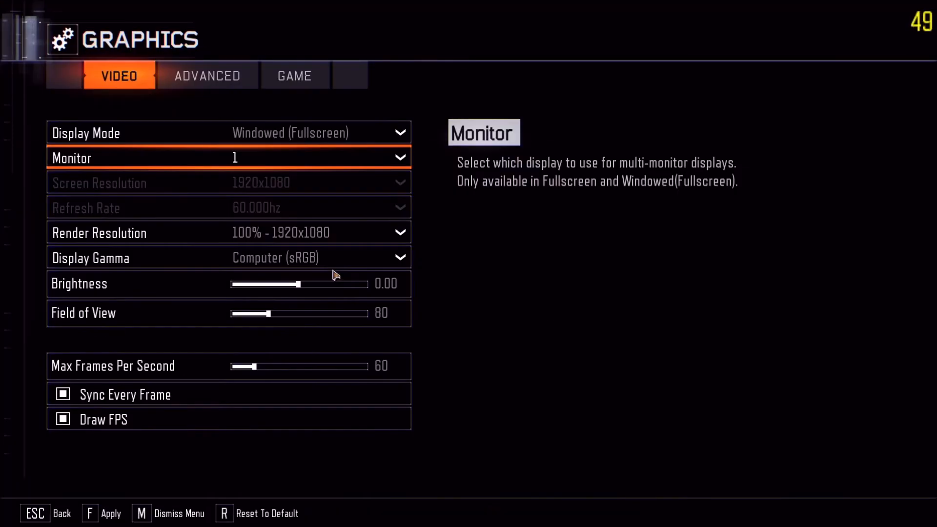
{"action": "key", "text": "Escape"}
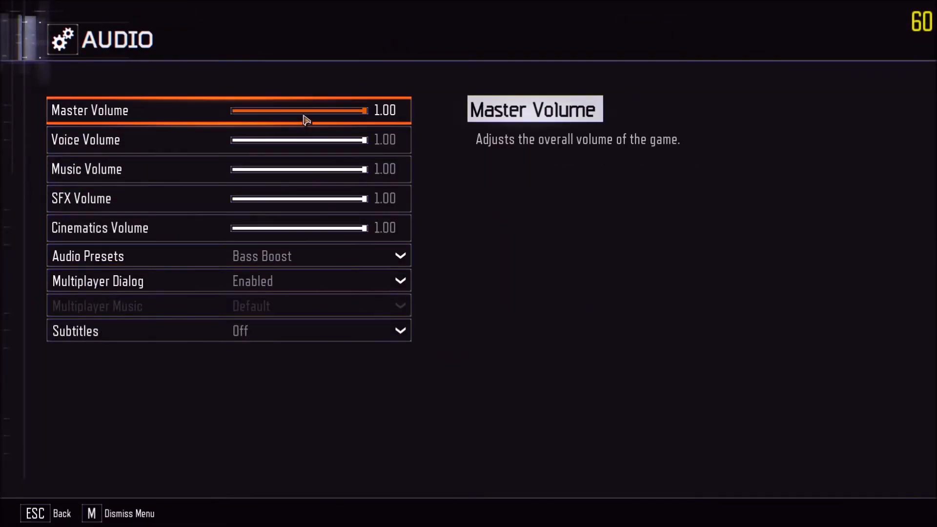
{"action": "left_click_drag", "start_coordinate": [364, 111], "coordinate": [292, 111]}
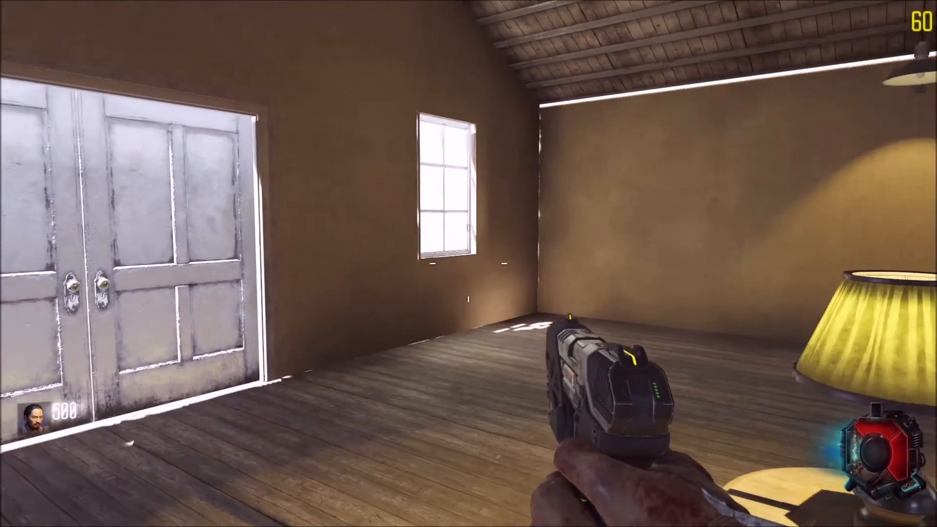
Step: Bring up the pause menu offering resume, restart and end game over zm_ritual
{"action": "key", "text": "Esc"}
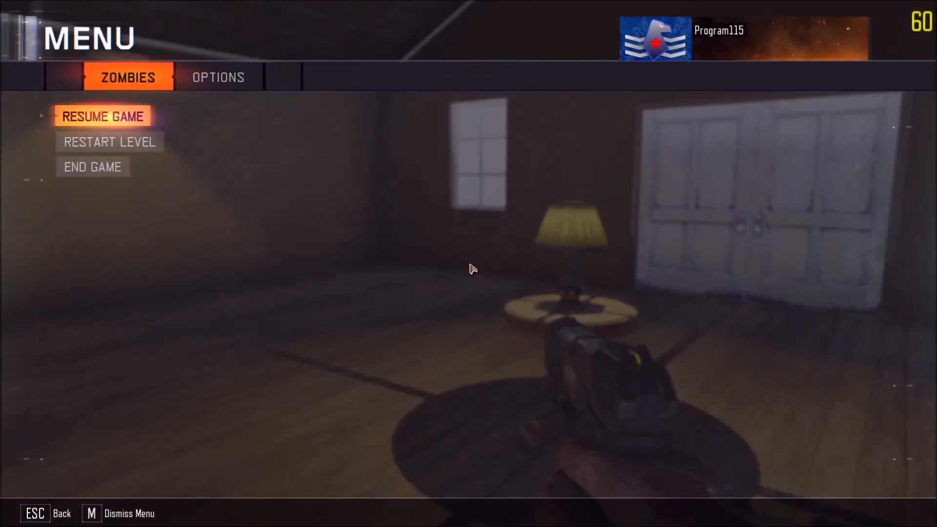